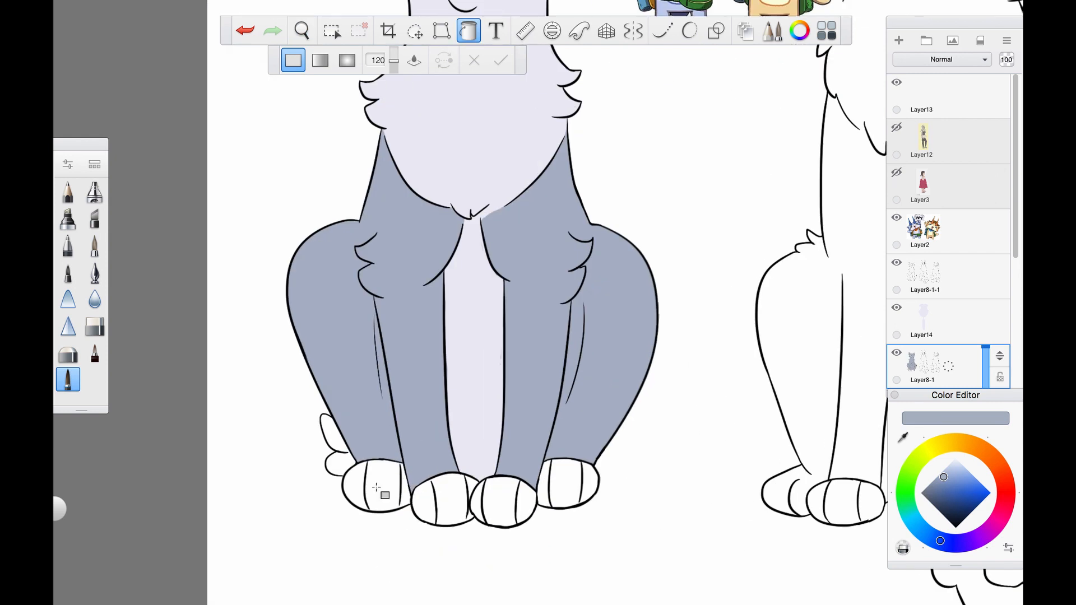
Paint dark blue-grey along the ear rims, forehead spots and a band across the eyes.
click(302, 30)
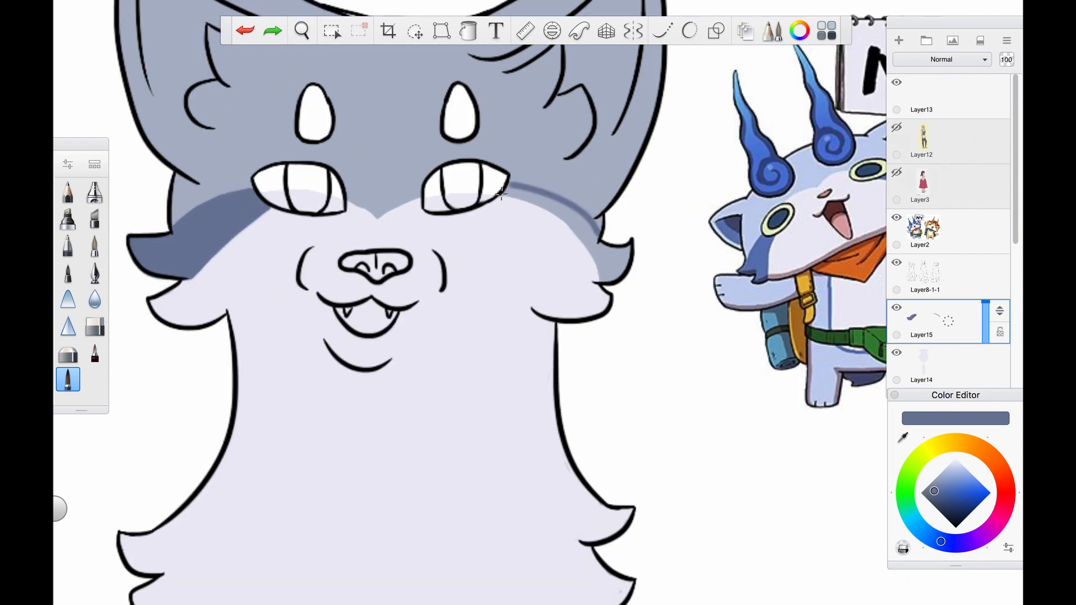
drag(501, 192, 597, 281)
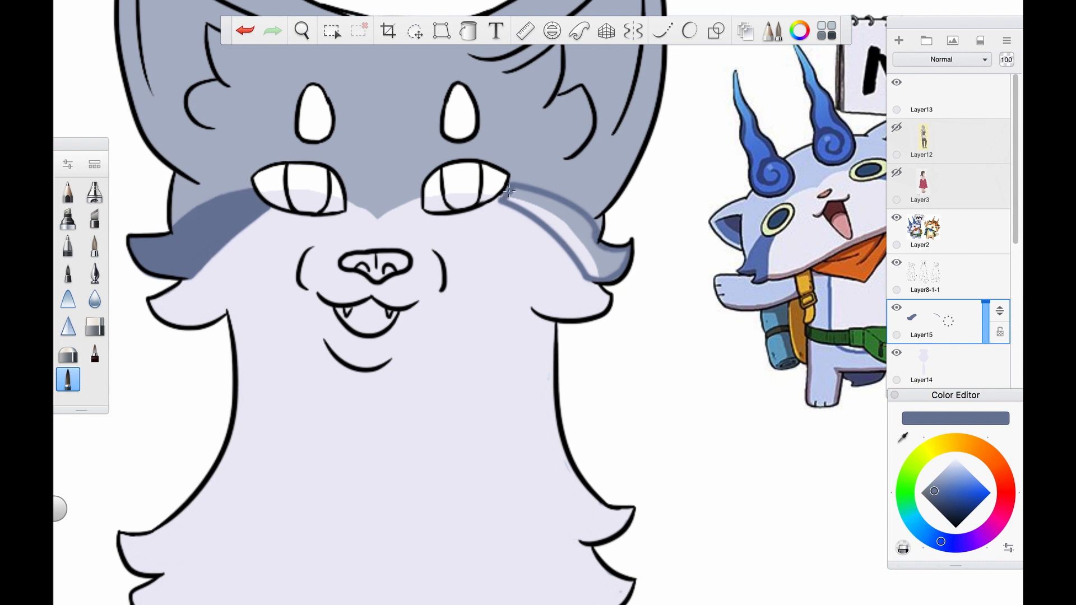
click(302, 30)
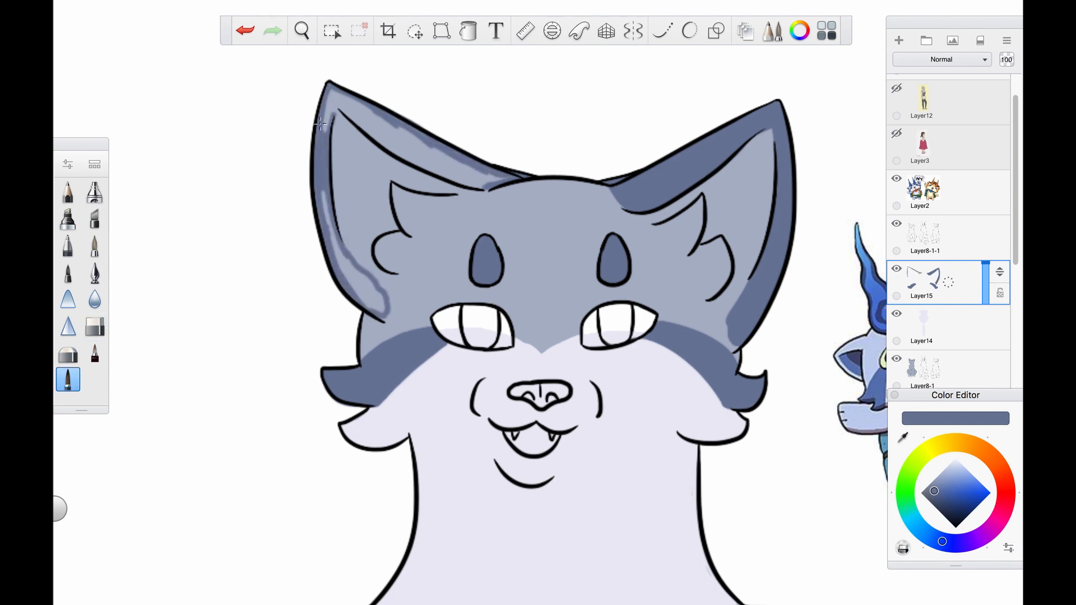
click(469, 30)
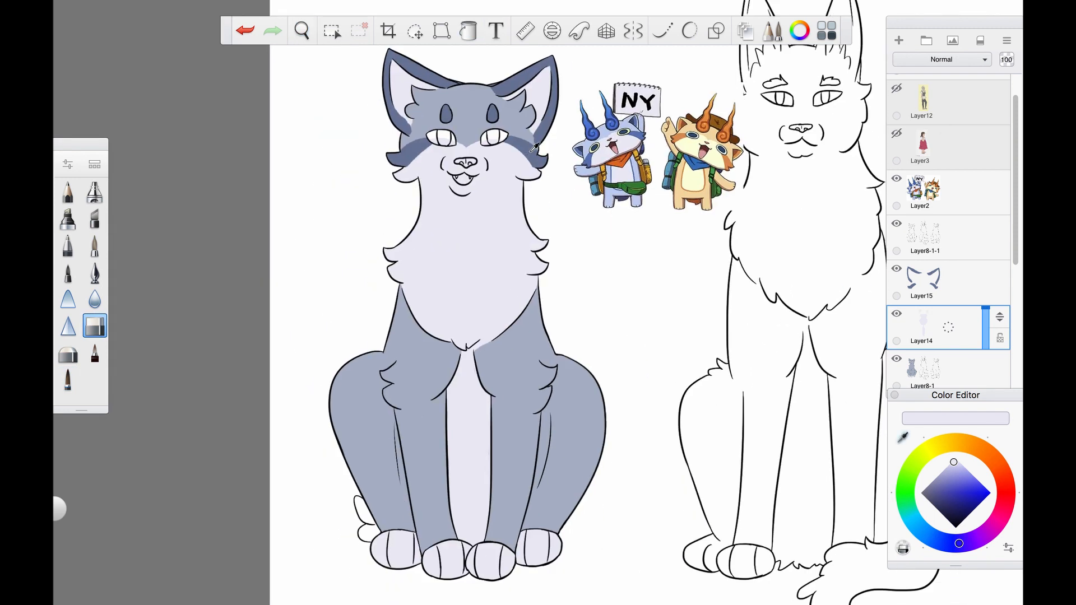
Fill dark blue-grey patches under both shoulder tufts, then start brushing pink inside the mouth.
click(469, 30)
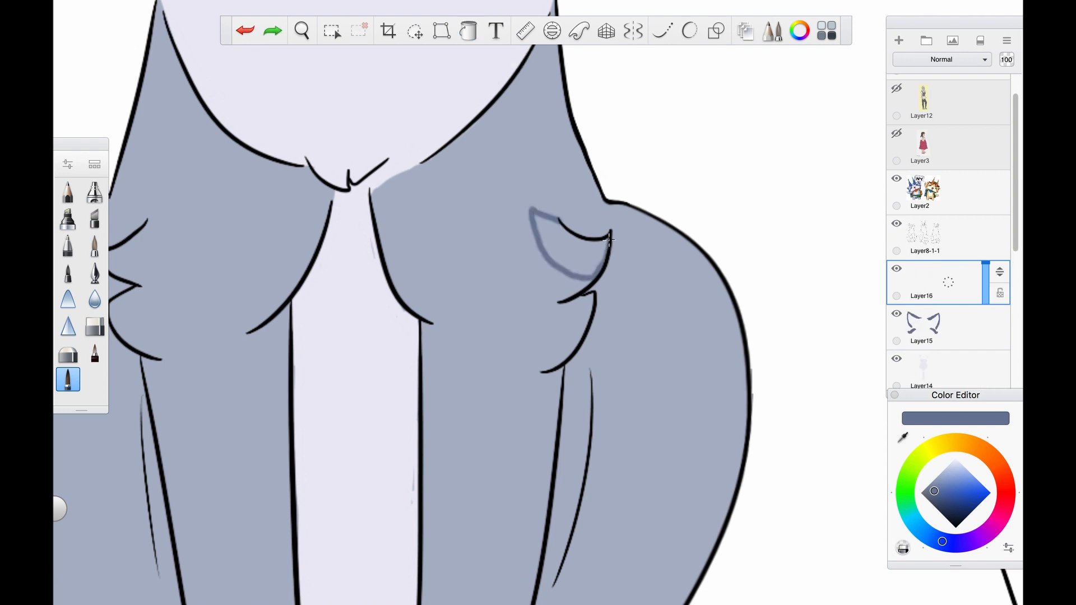
click(563, 248)
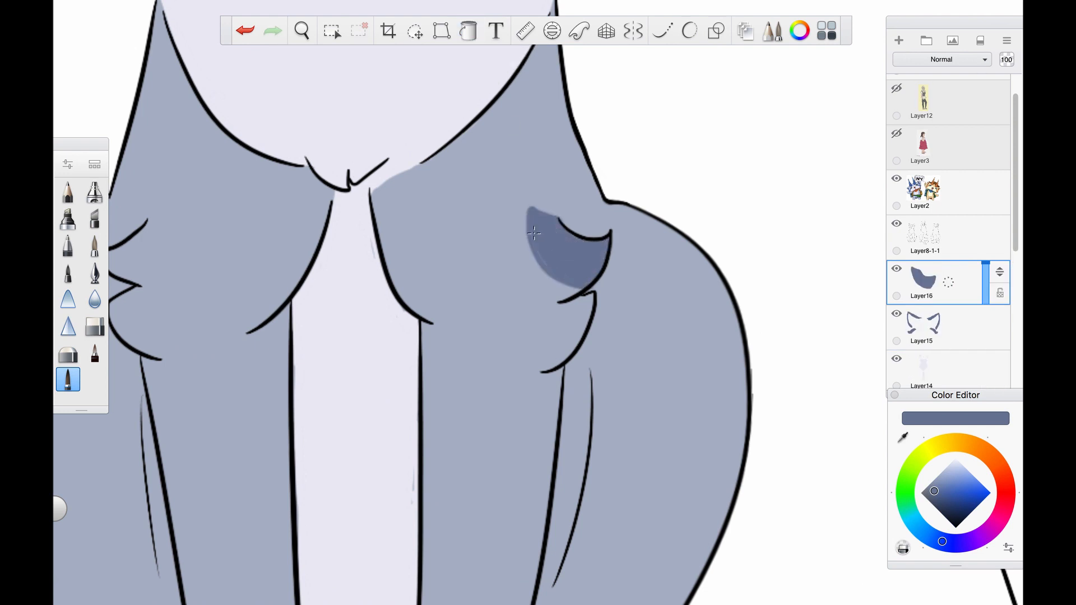
click(468, 30)
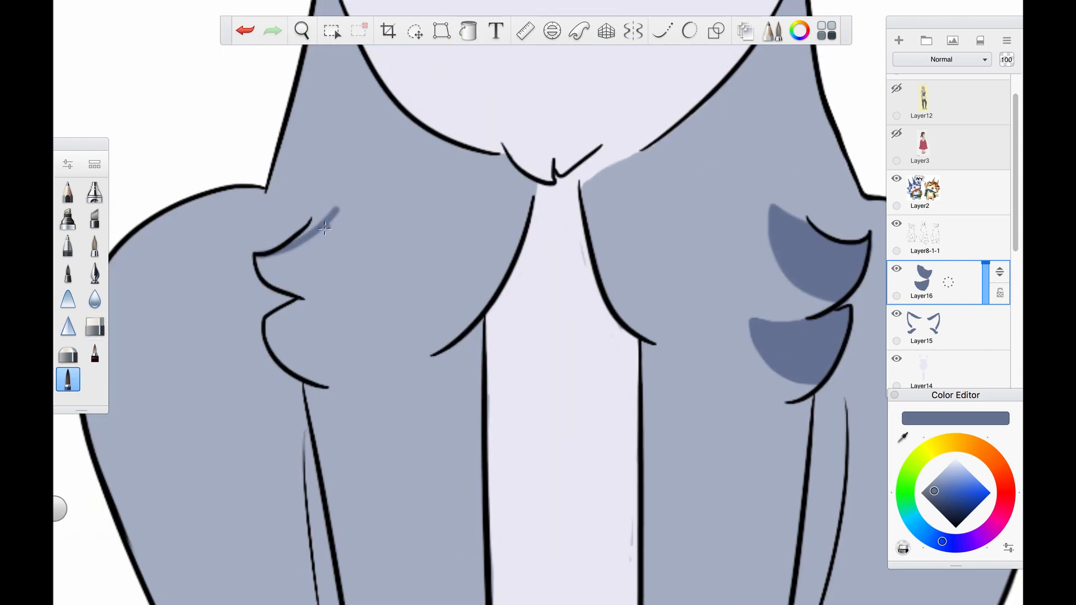
drag(326, 226, 302, 288)
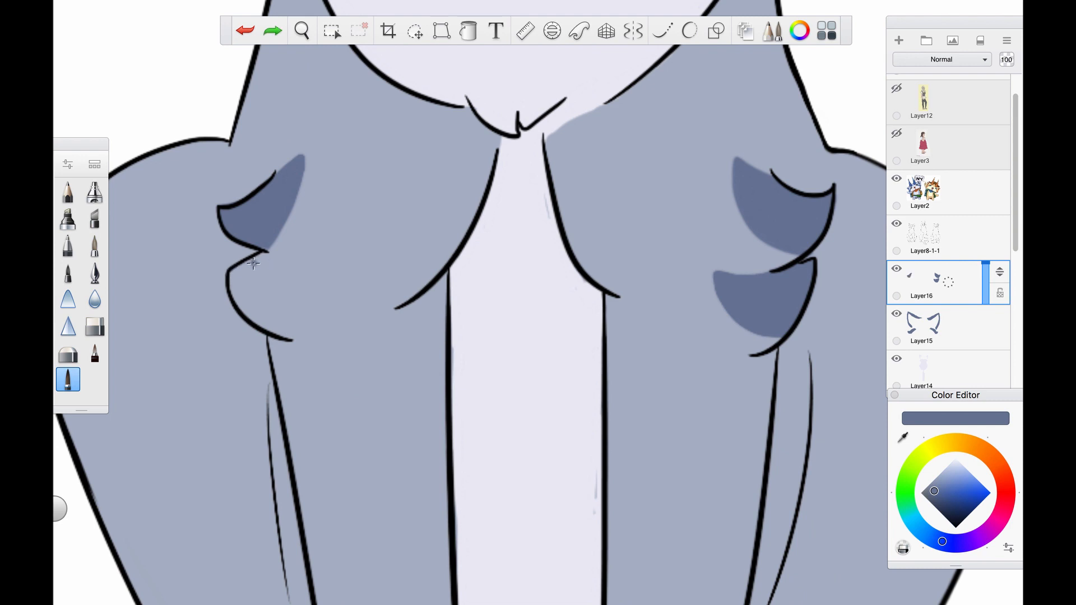
click(301, 30)
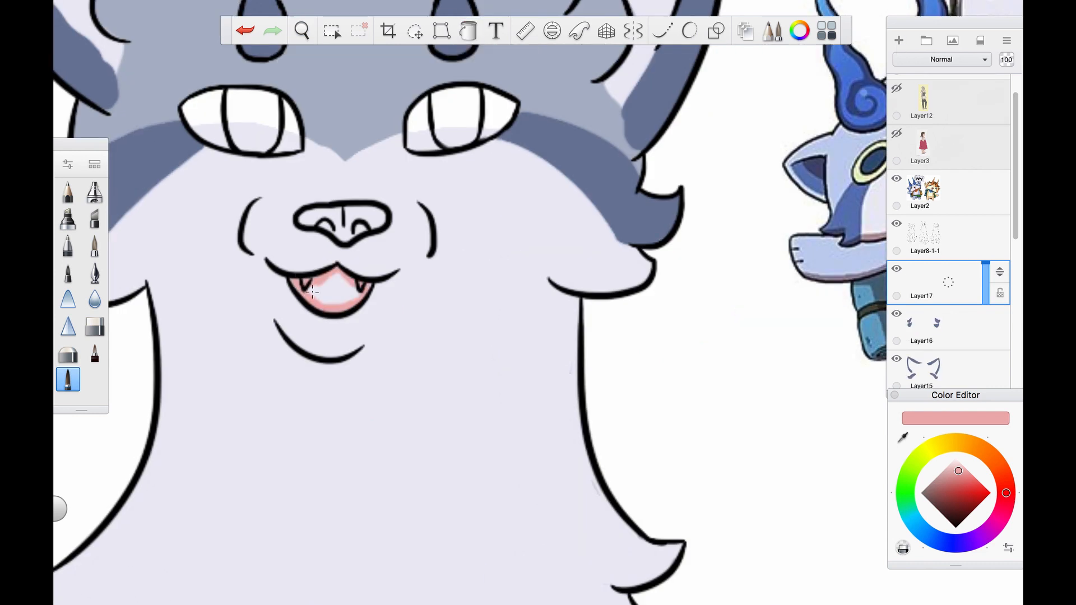
Colour the nose pink, the mouth dark brown and the irises dark blue.
click(336, 220)
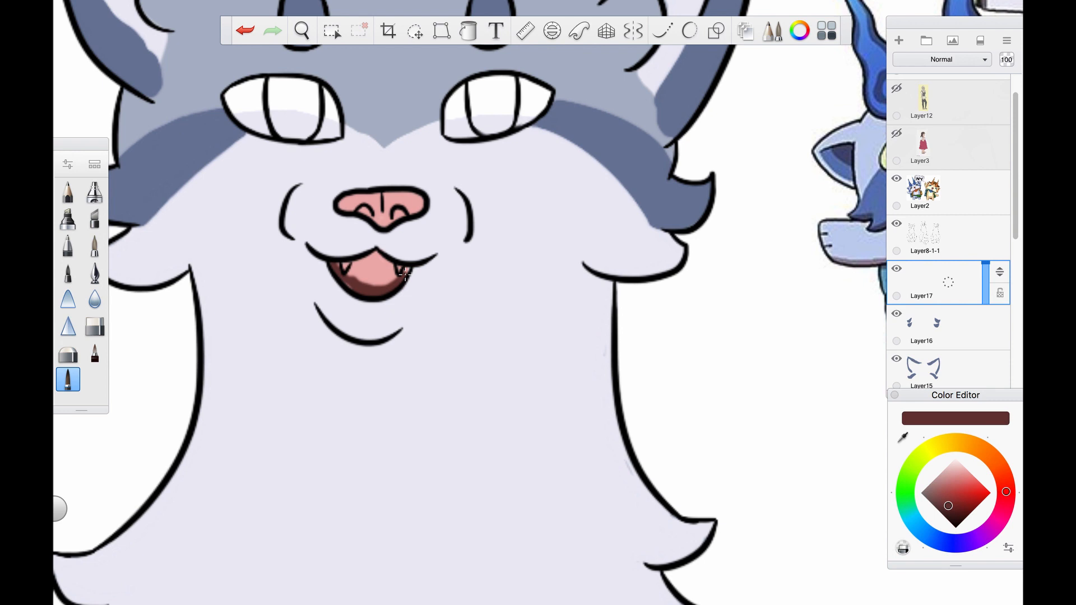
click(302, 30)
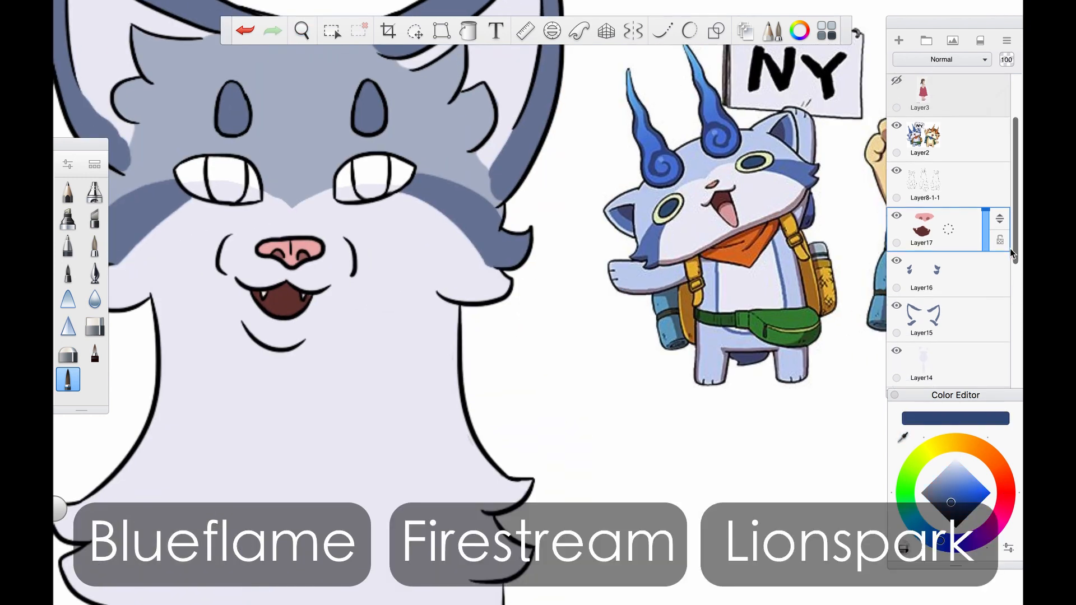
click(302, 31)
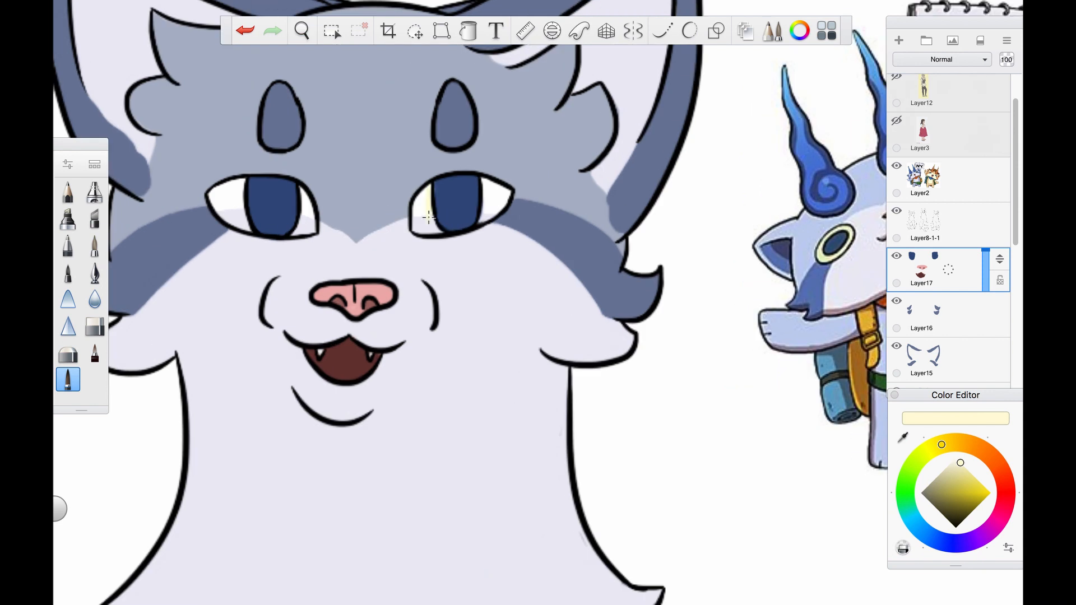
click(301, 30)
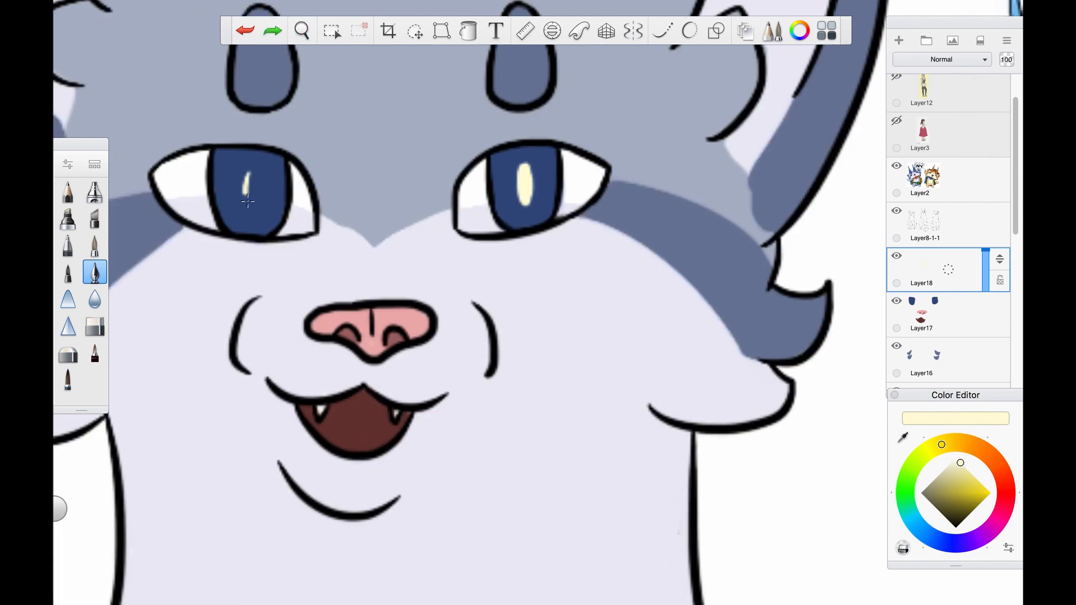
Add pale yellow highlight dabs to both eyes on a new layer.
click(300, 30)
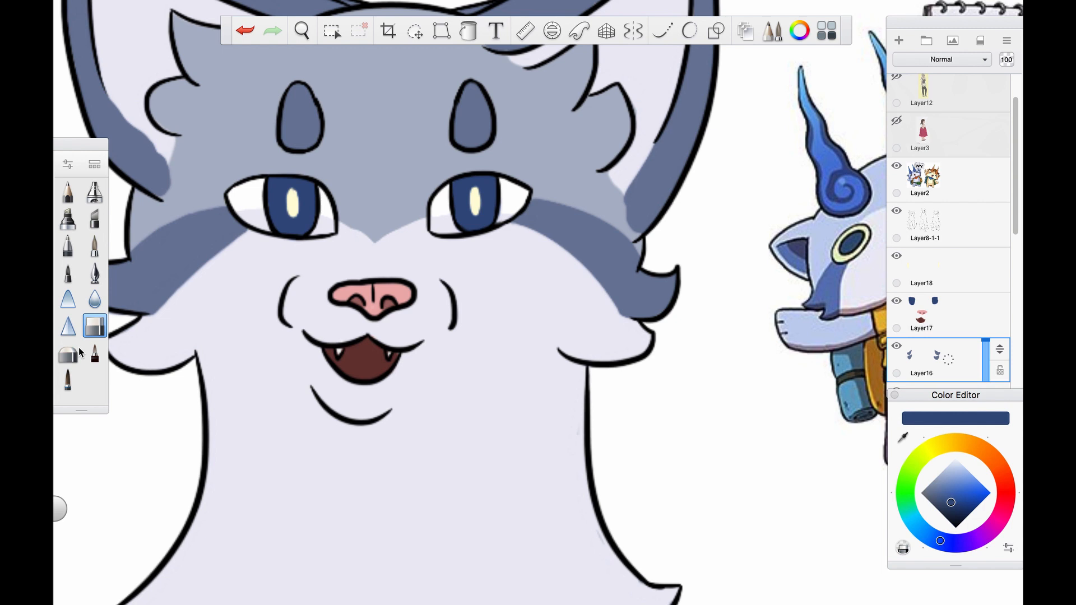
click(68, 379)
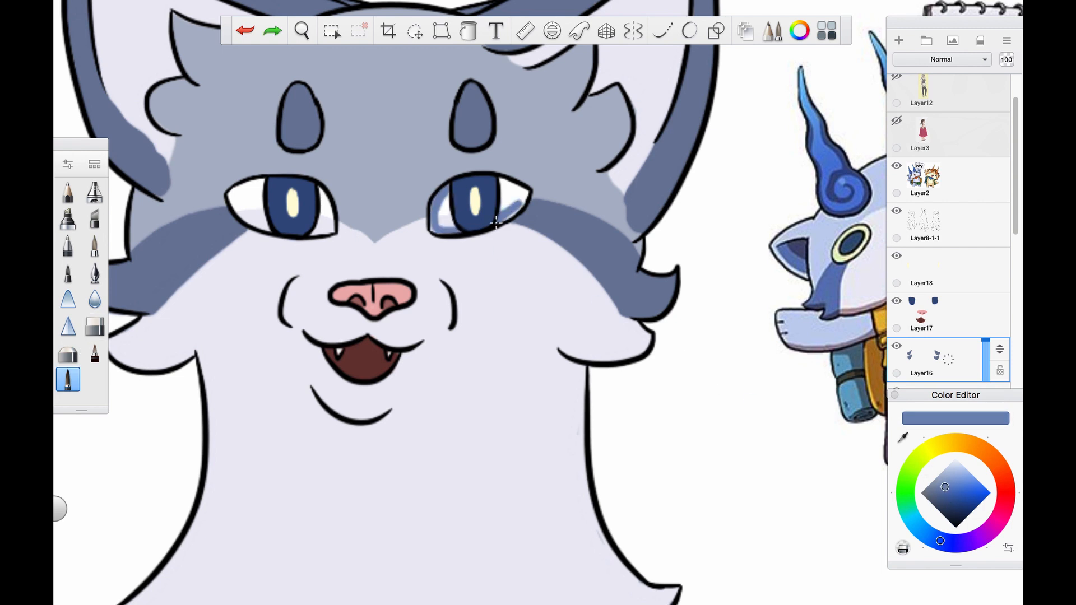
click(473, 199)
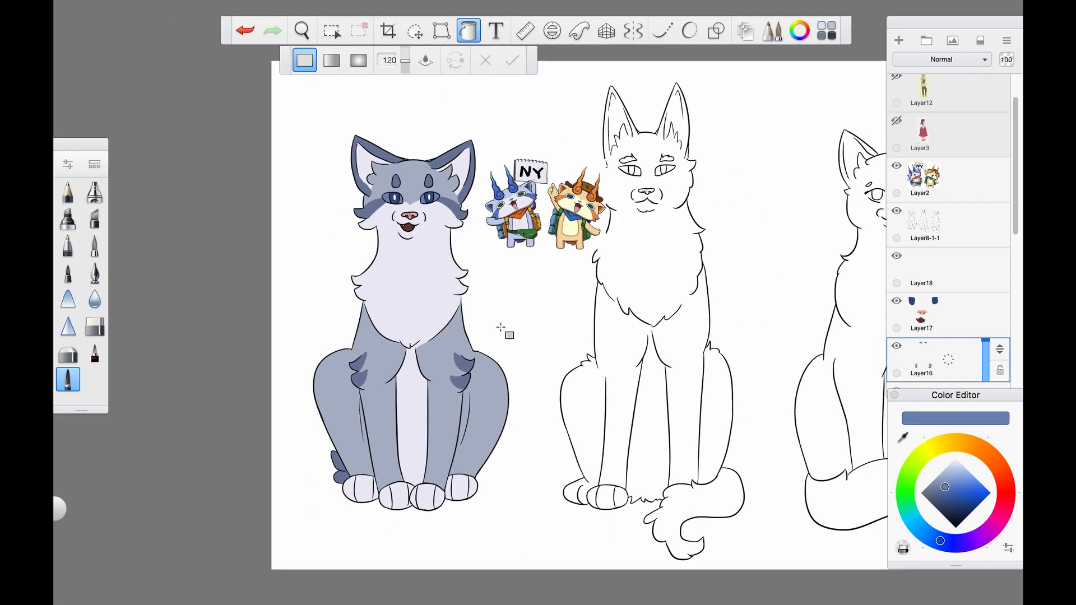
Fill the next cat's outline with a pale pinkish-white base colour.
click(302, 30)
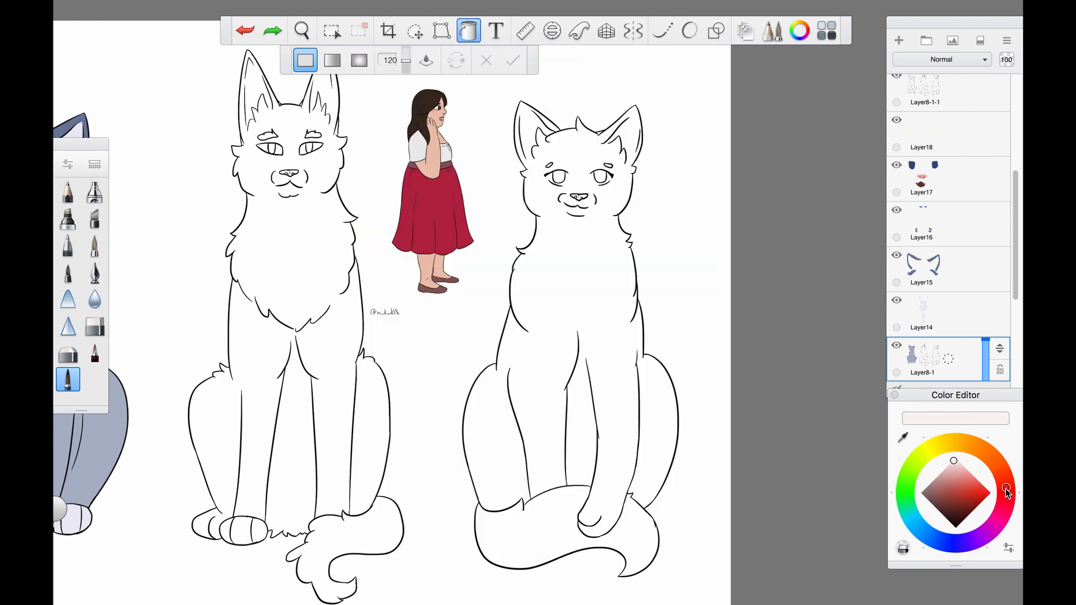
click(300, 29)
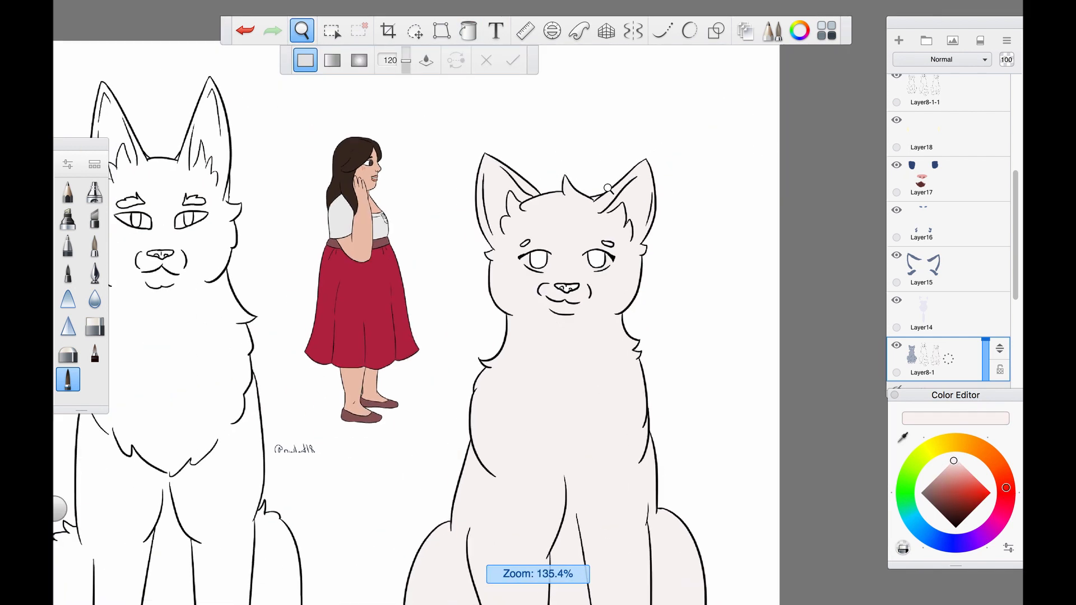
Paint reddish-brown on the paws, ear tips and over the nose bridge.
click(469, 30)
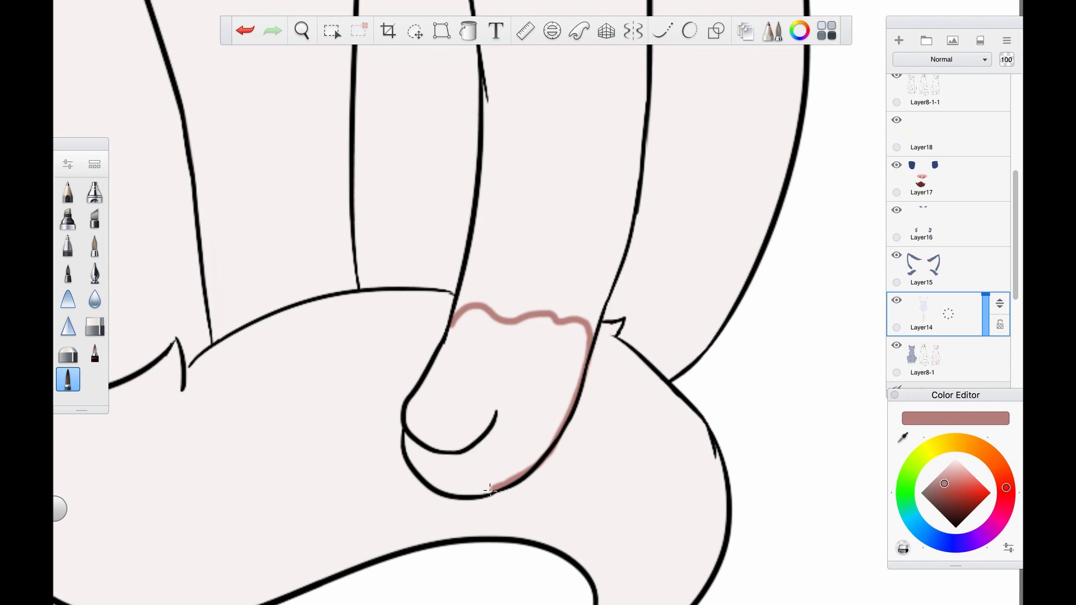
click(469, 31)
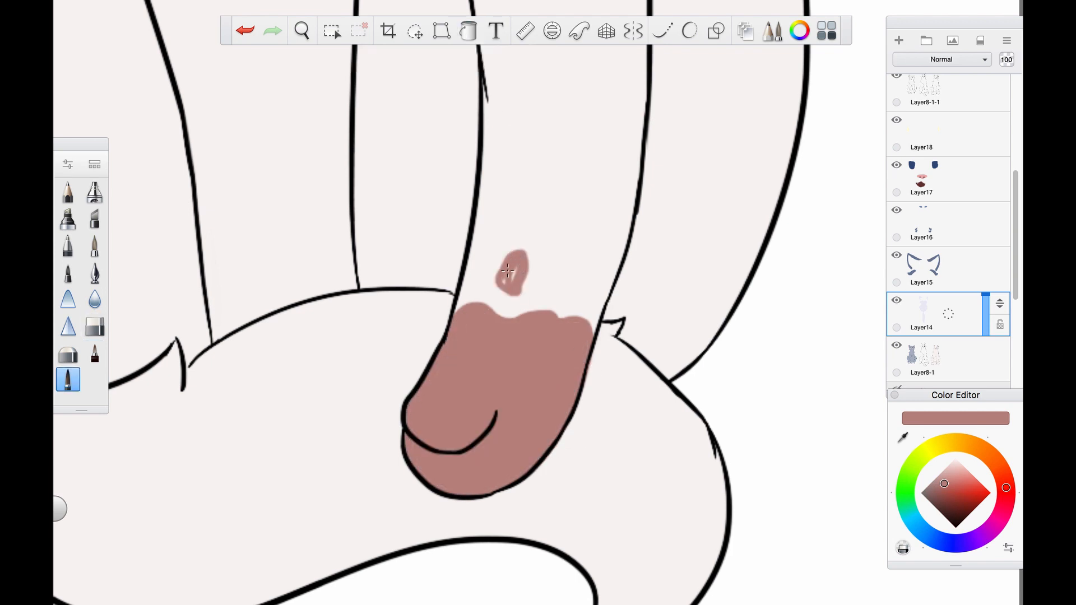
click(302, 30)
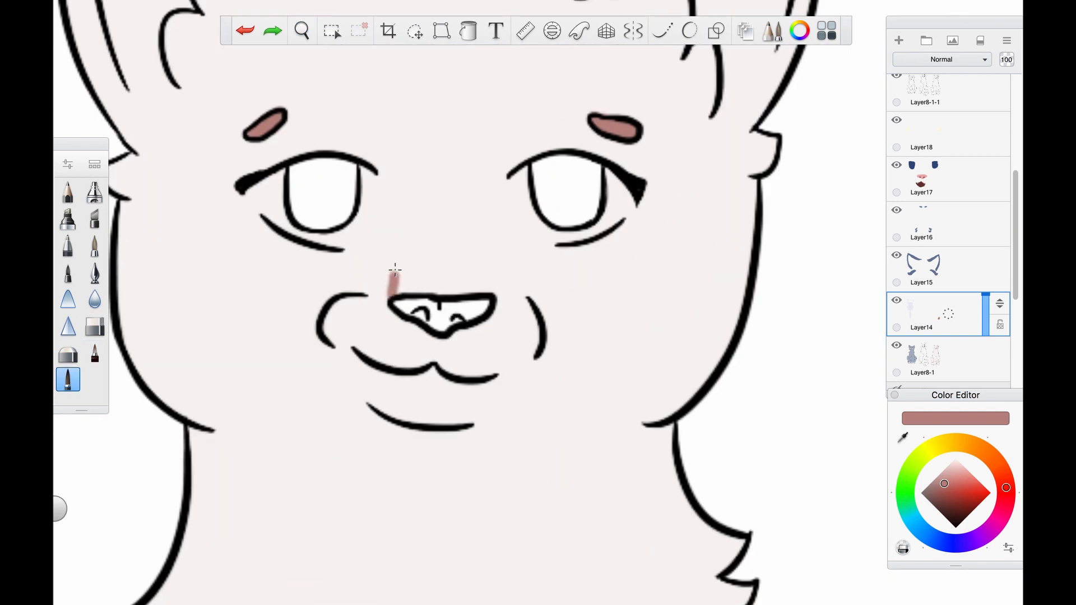
drag(395, 282, 494, 316)
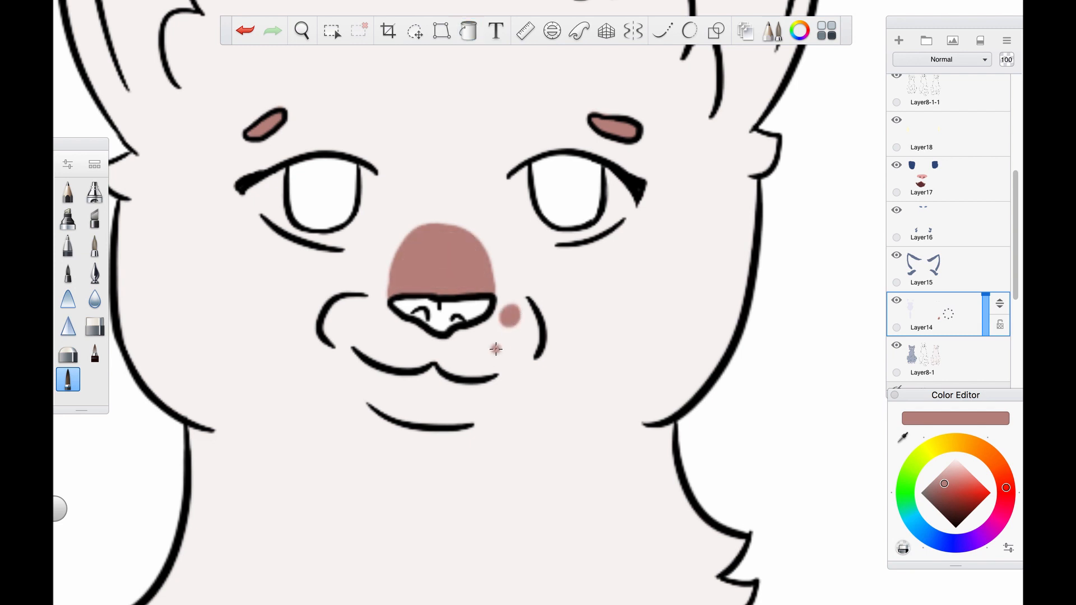
click(301, 31)
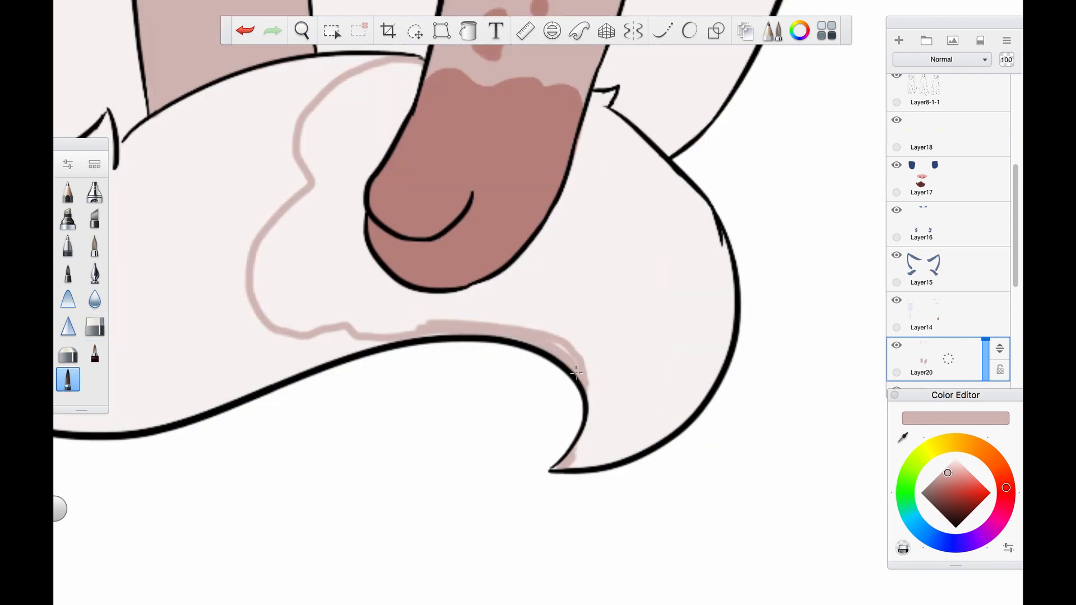
Add pink-brown patches and heart-shaped spots along the curled tail.
drag(577, 374, 714, 347)
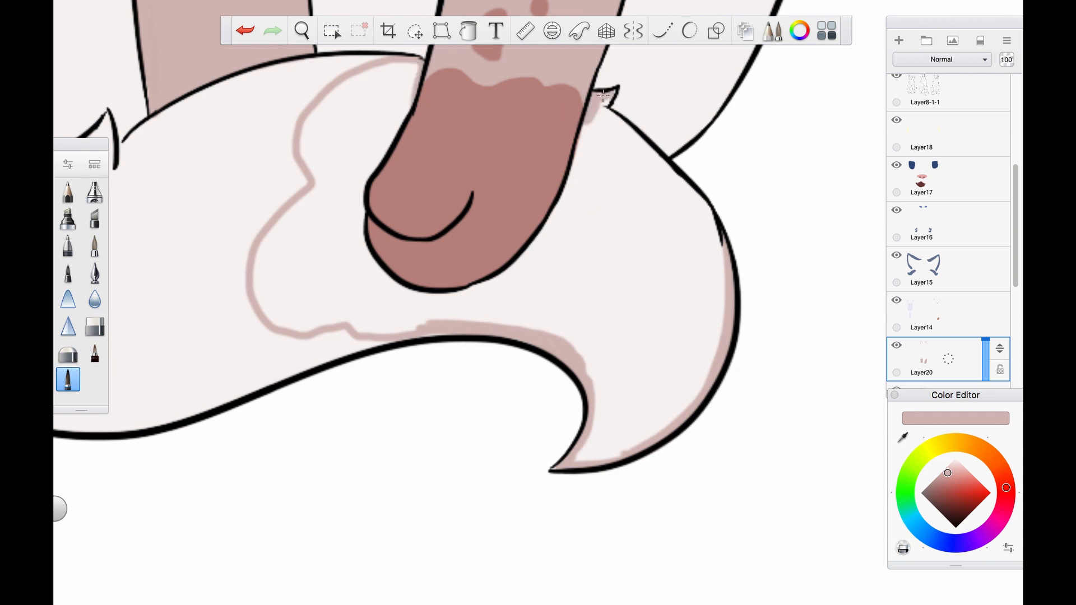
click(468, 30)
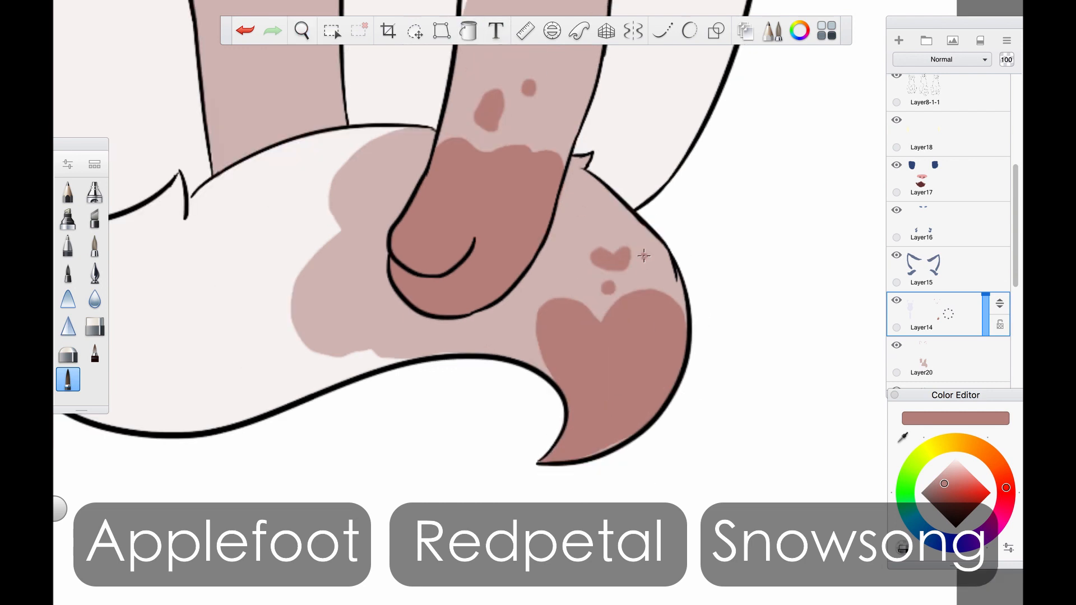
Paint dark brown eyes with lighter pupils, a pink-brown nose and pink cheek spots.
click(302, 31)
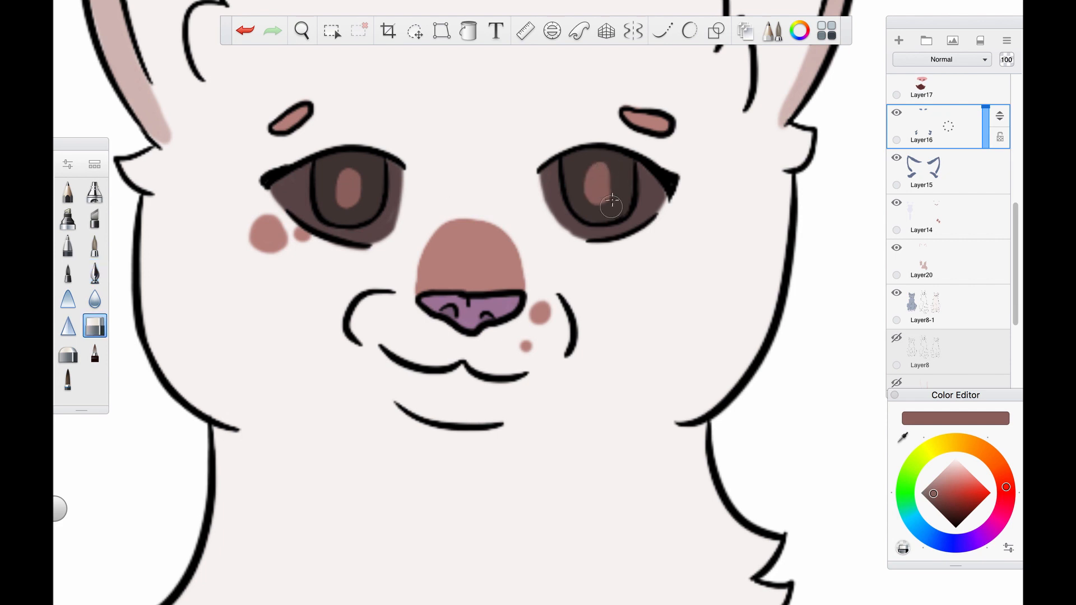
click(95, 273)
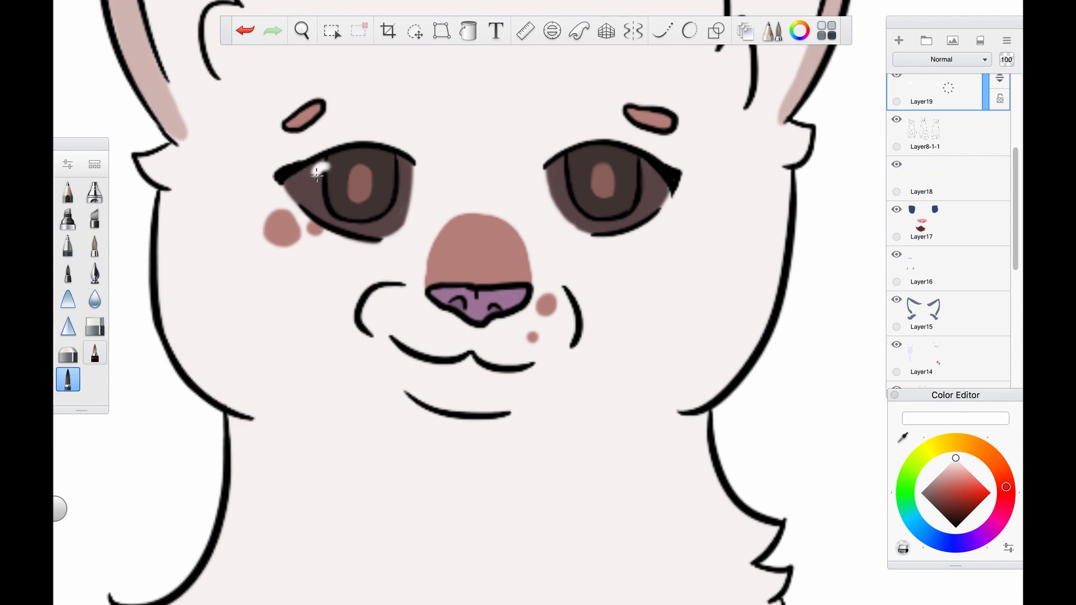
Dab white highlights into both of the pale cat's eyes.
click(562, 186)
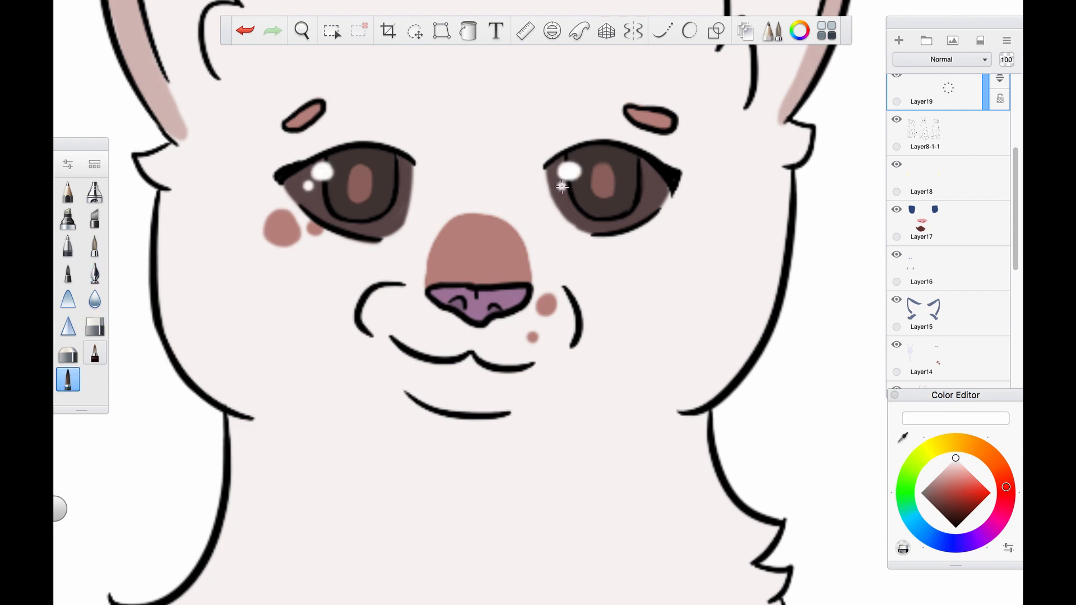
click(301, 30)
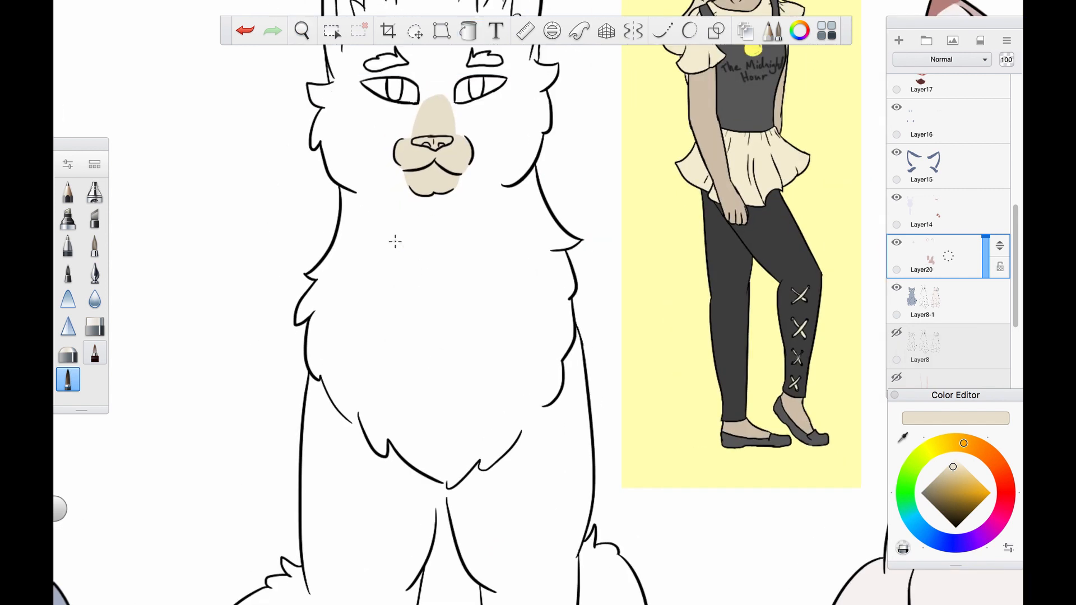
Paint the cream chest bib and the cream stripe between the front legs.
drag(558, 362, 552, 405)
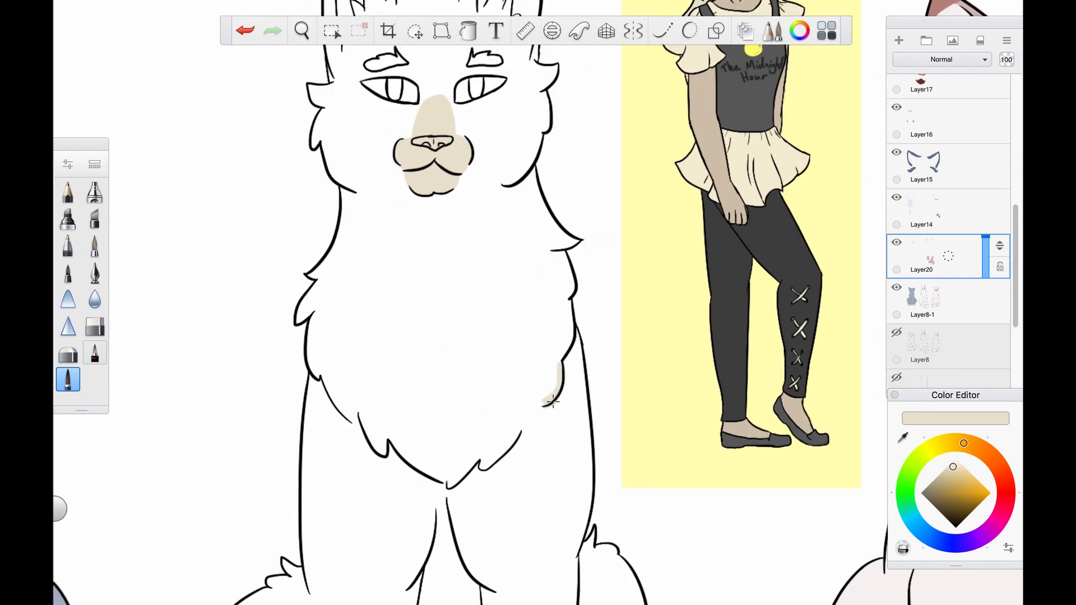
drag(550, 401, 319, 364)
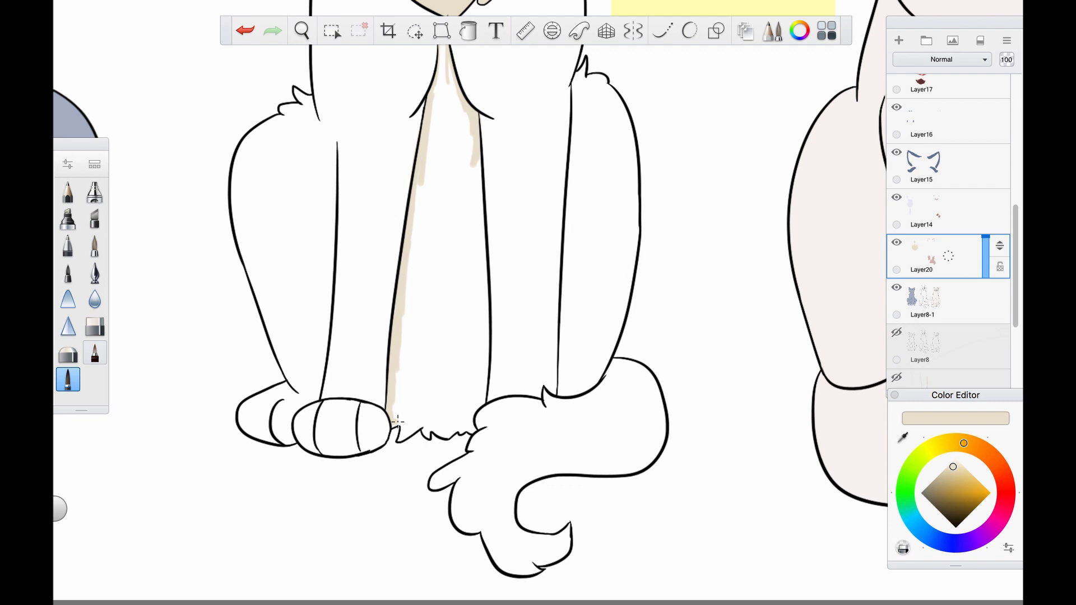
drag(395, 424, 478, 412)
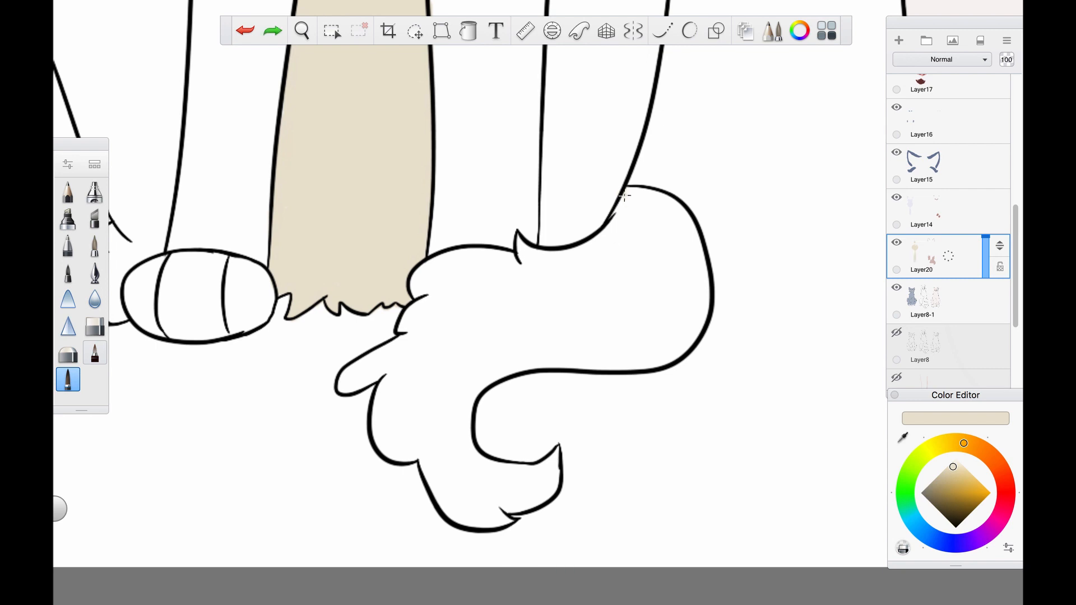
Outline and fill the cream marking on the tail tip.
drag(624, 193, 550, 464)
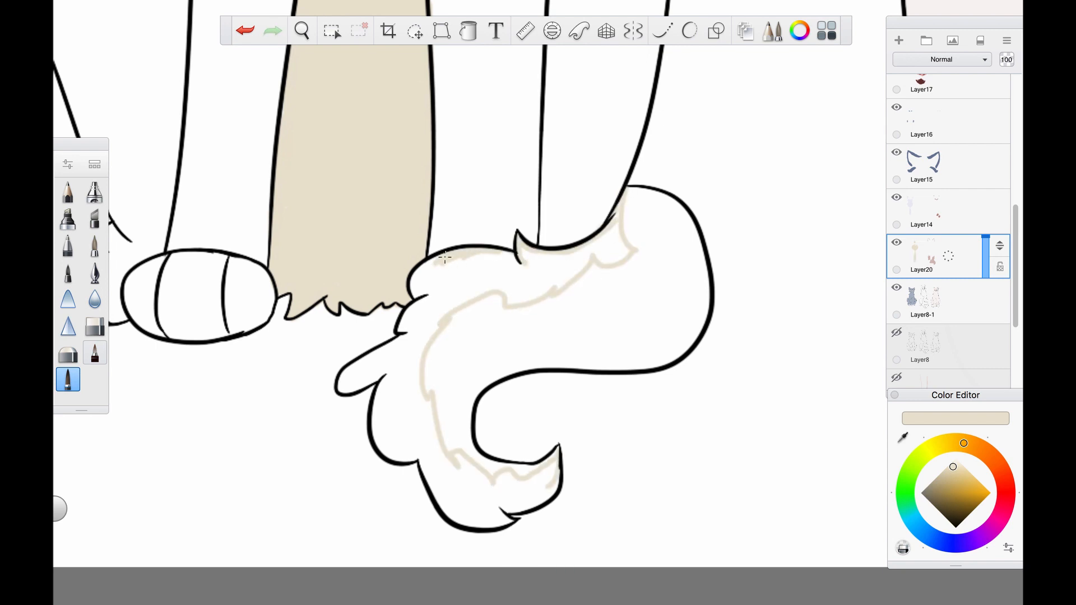
drag(440, 264, 388, 374)
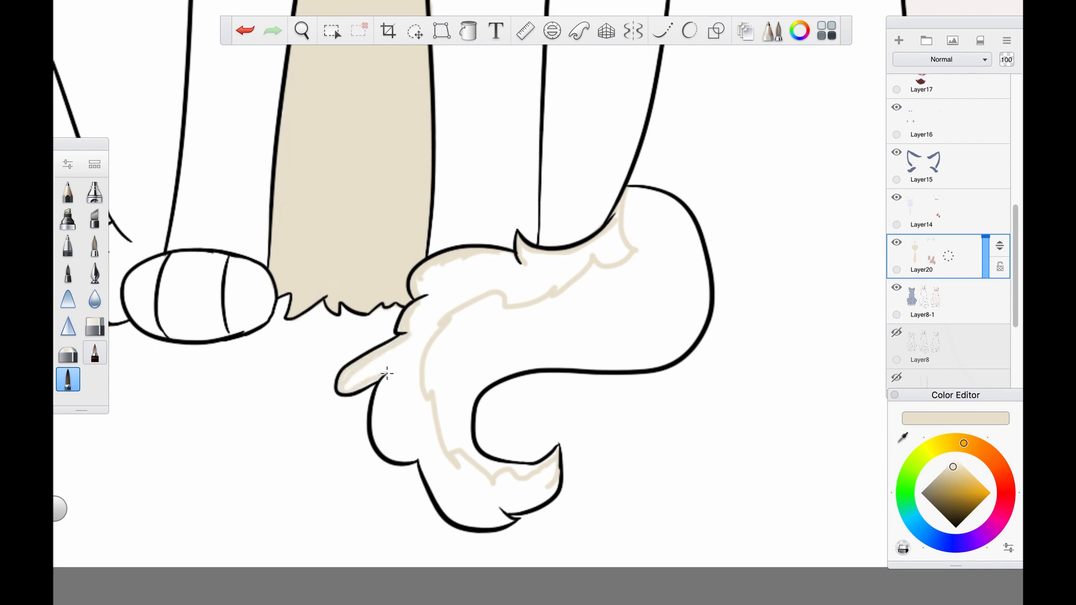
drag(387, 374, 418, 463)
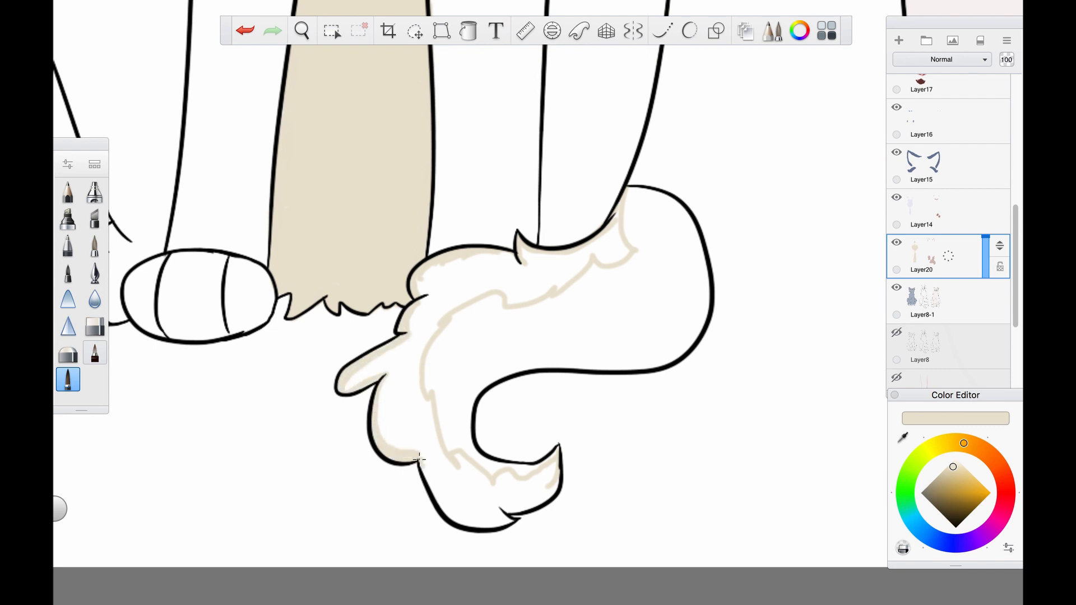
drag(425, 459, 549, 464)
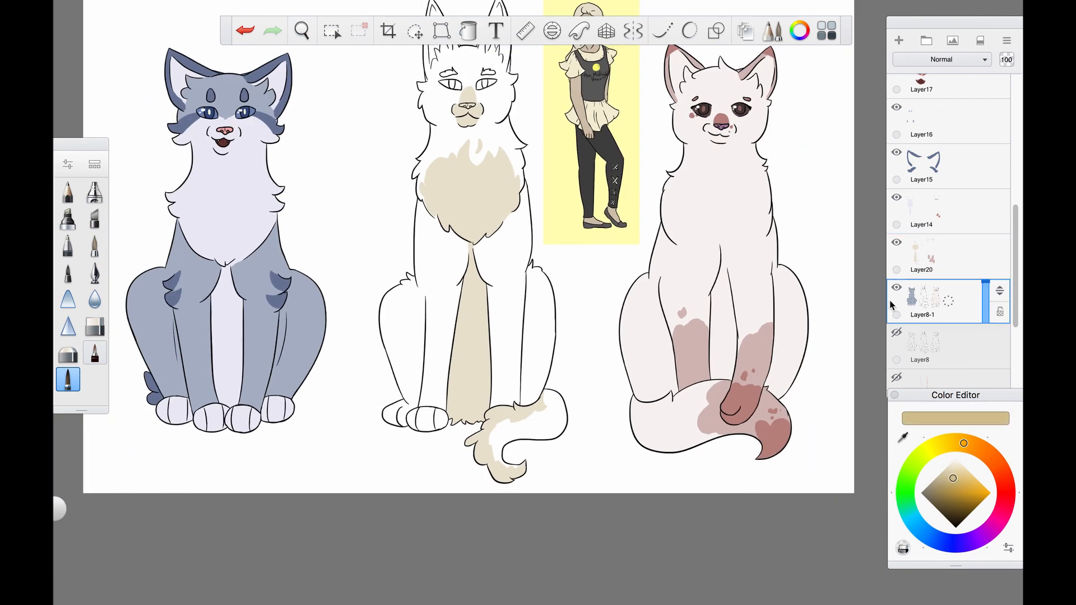
Fill the body tan around the cream markings and stroke a darker stripe along the tail.
click(469, 30)
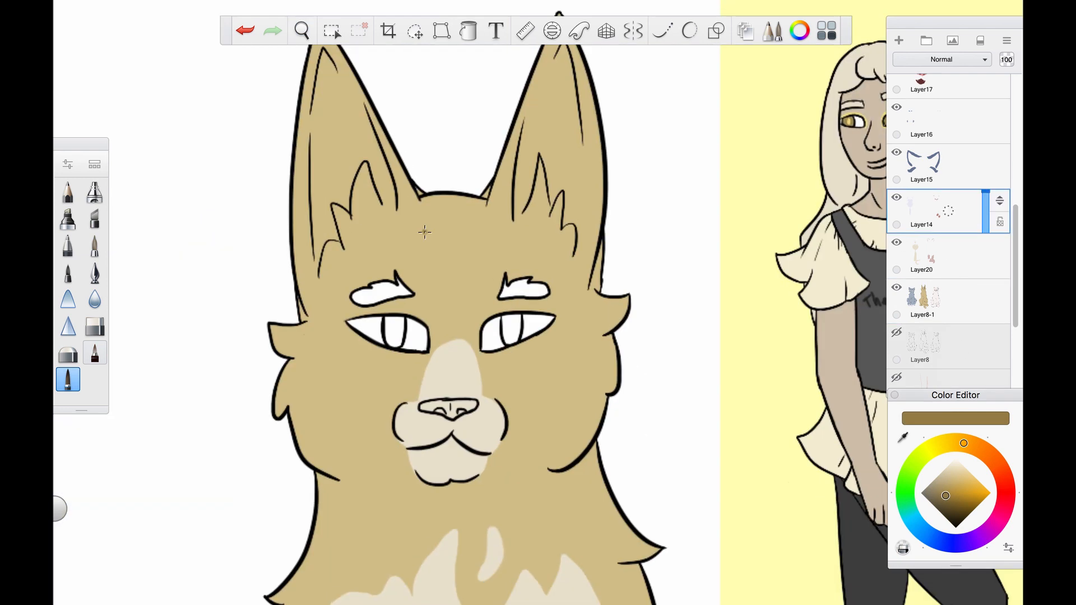
drag(423, 193, 461, 268)
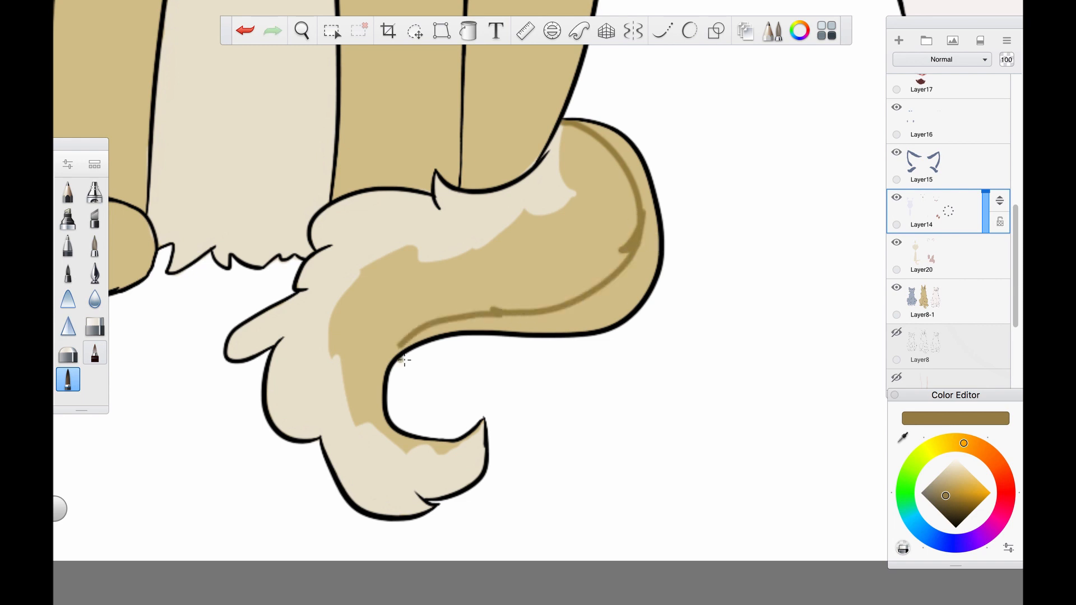
Brush the dark brown forehead stripe, eyebrows, nose and ear tips.
drag(401, 362, 638, 171)
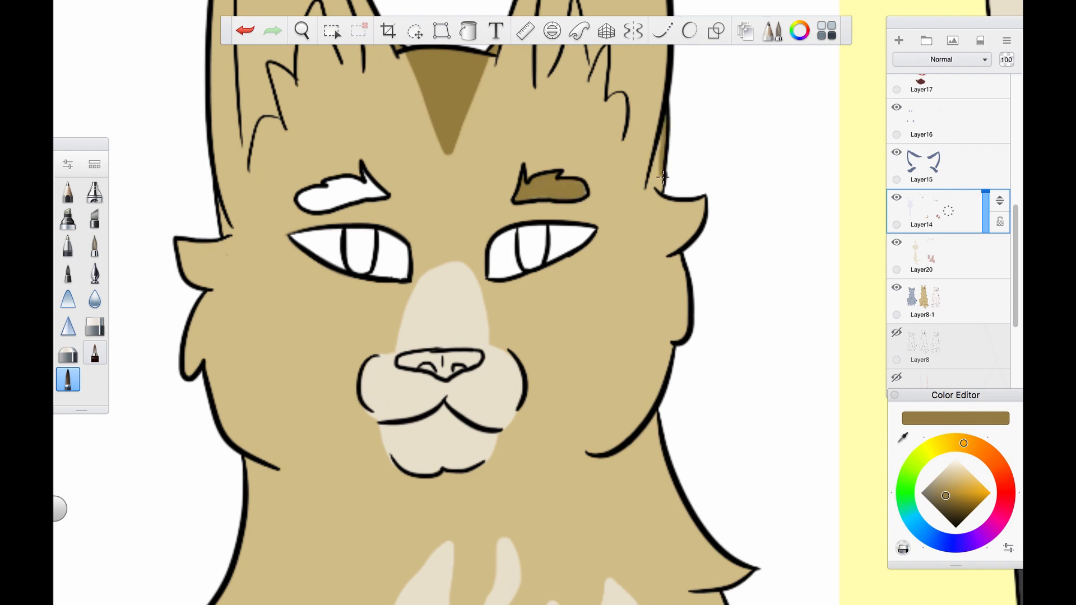
mouse_move(221, 230)
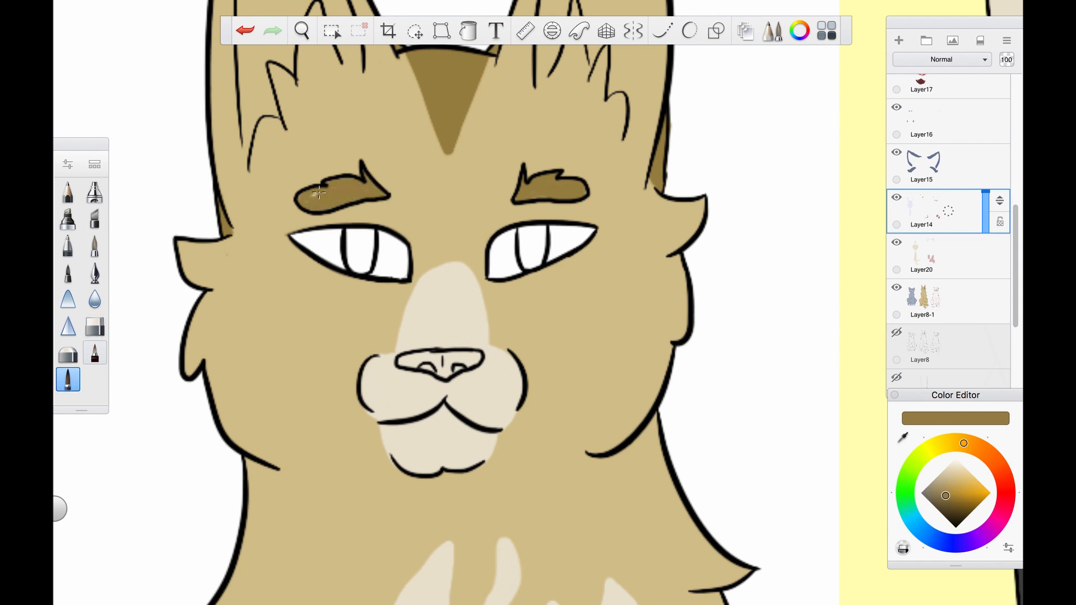
click(932, 499)
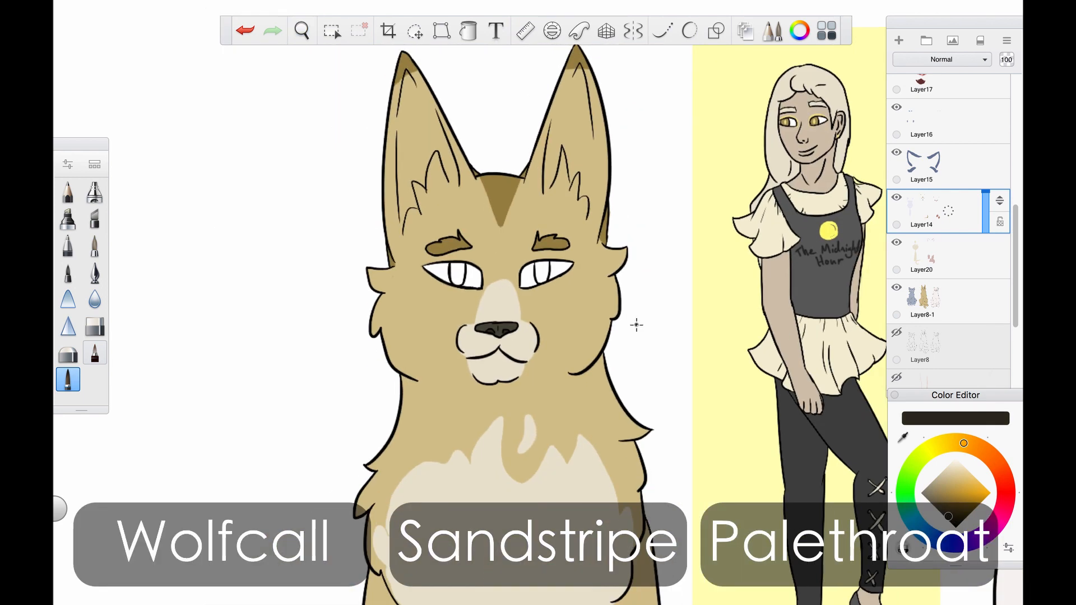
Colour the tan cat's eyes orange on the base-colour layer with white highlights.
click(961, 498)
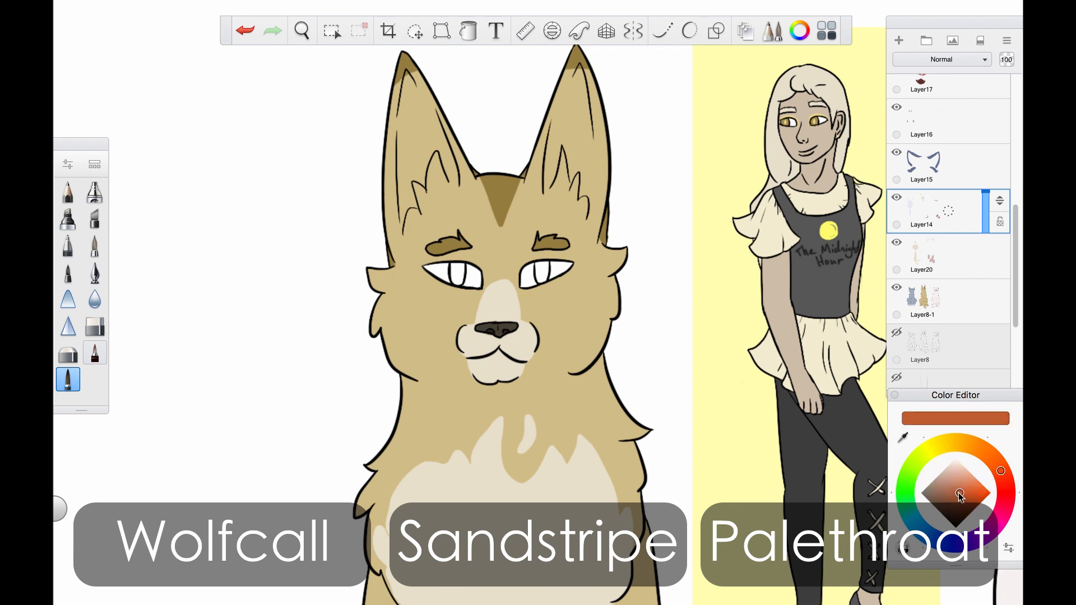
click(921, 303)
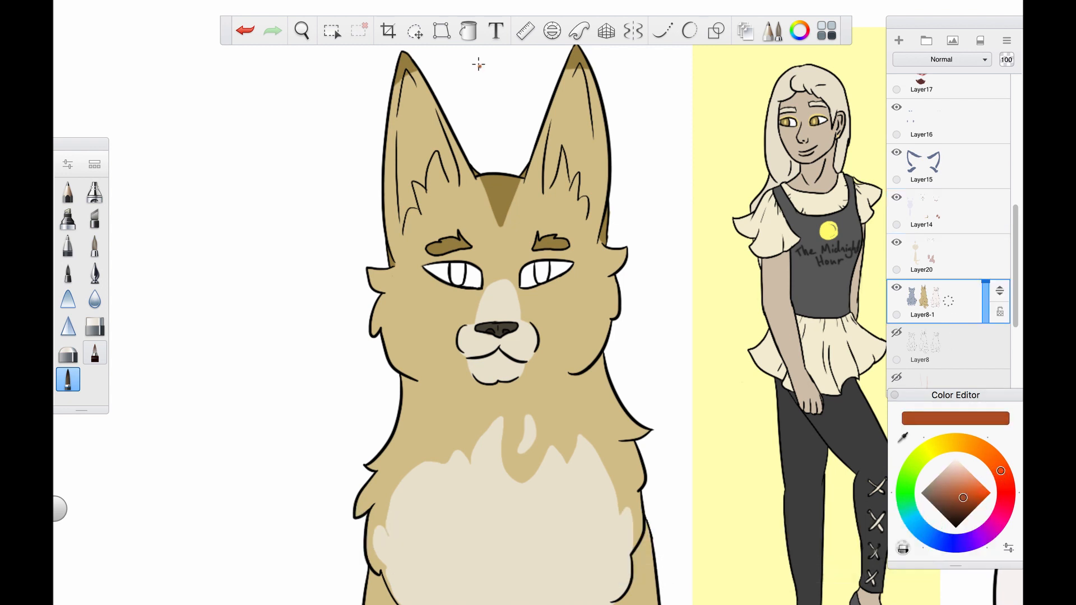
click(468, 31)
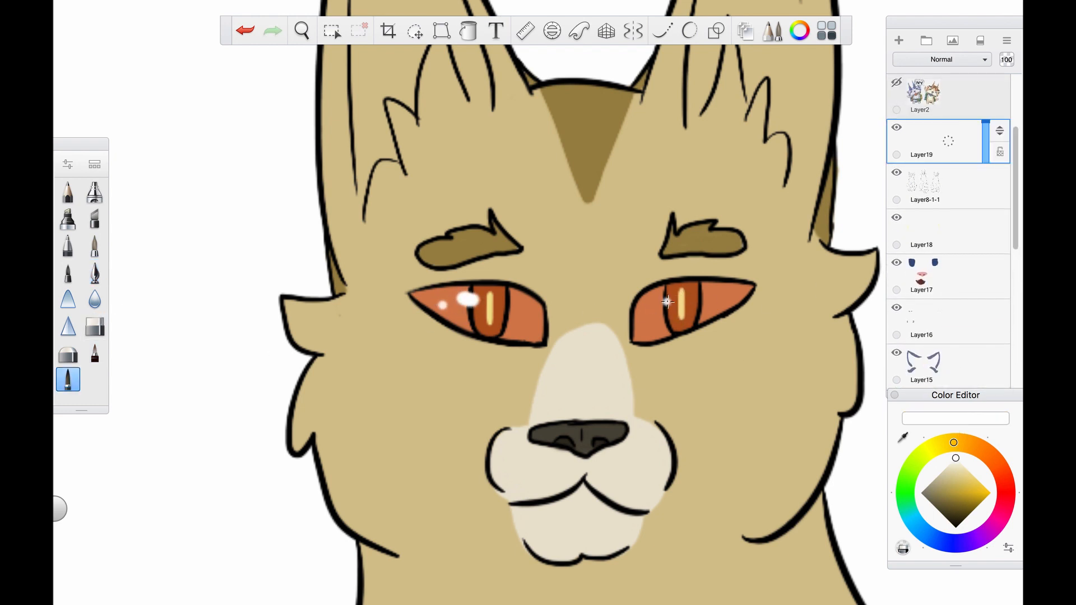
click(300, 30)
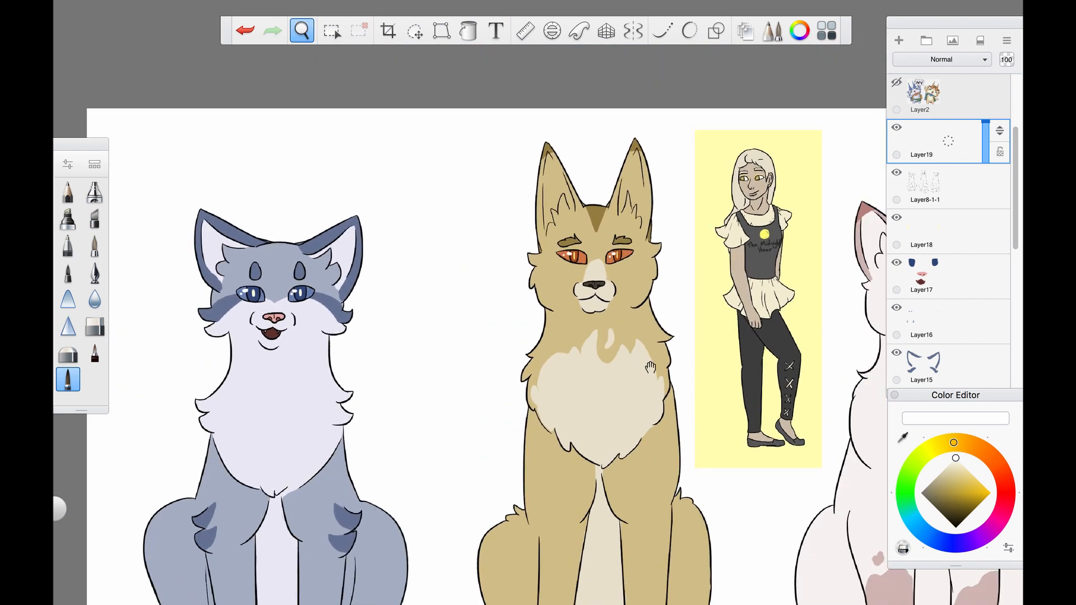